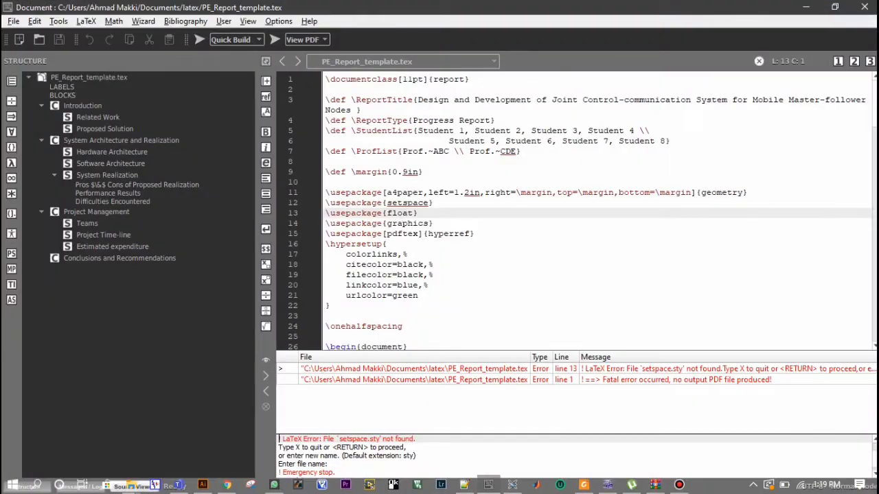
Browse the report template's chapters and return to the package declarations at the top.
left_click(328, 79)
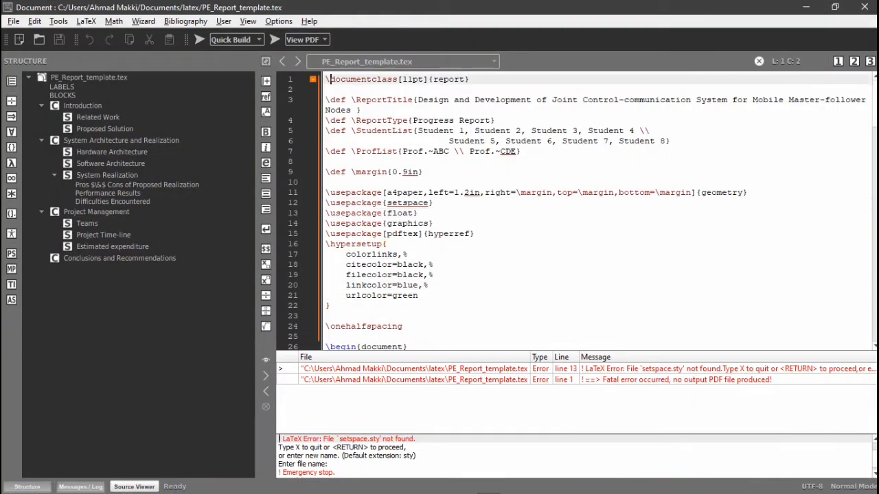
left_click(82, 104)
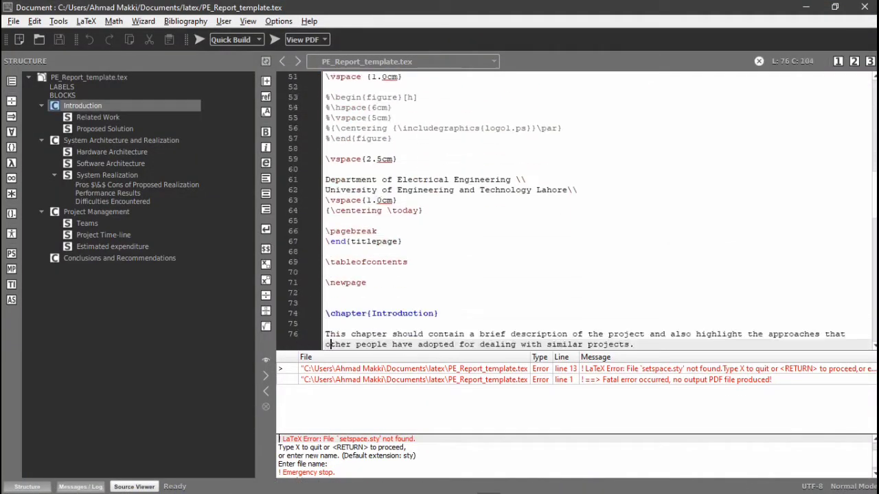
left_click(120, 259)
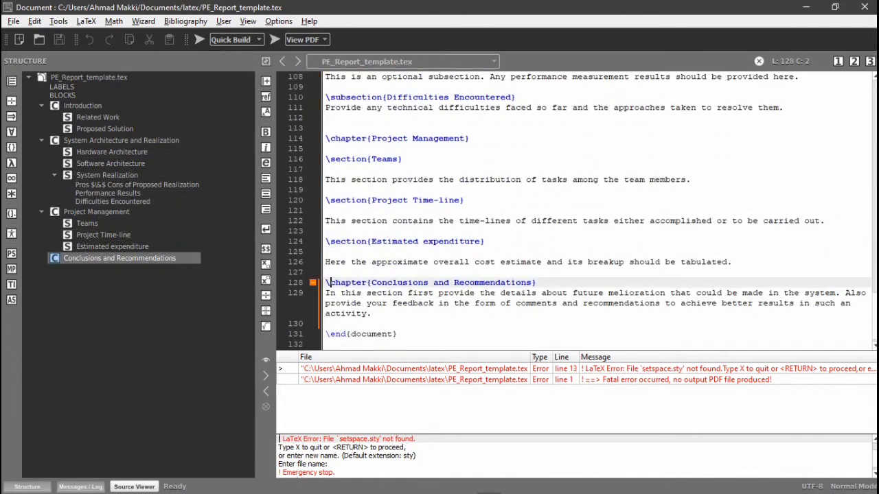
left_click(83, 104)
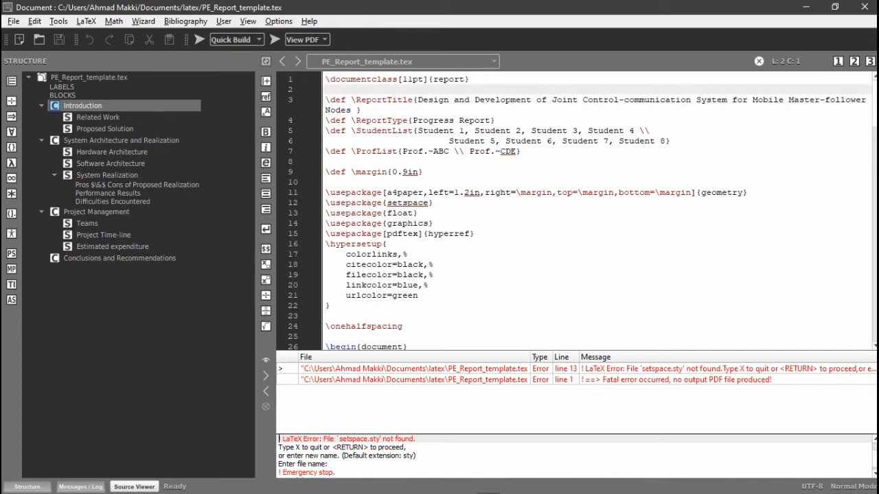
left_click(113, 151)
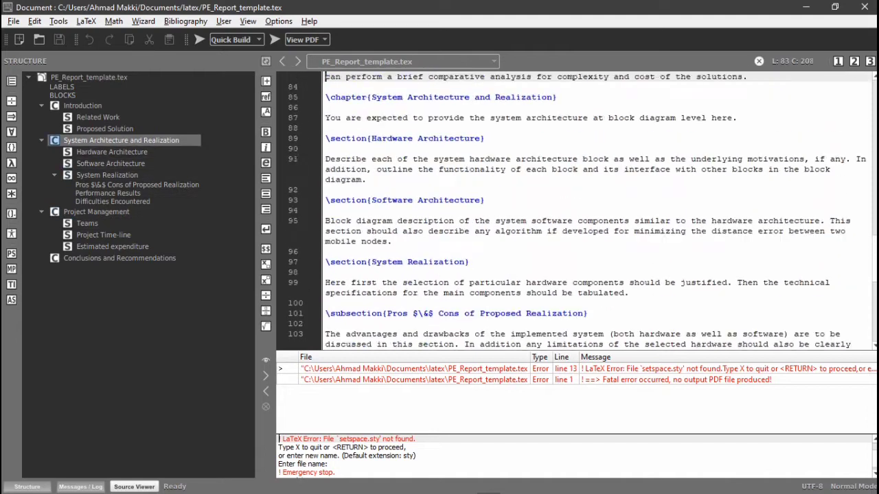
left_click(82, 105)
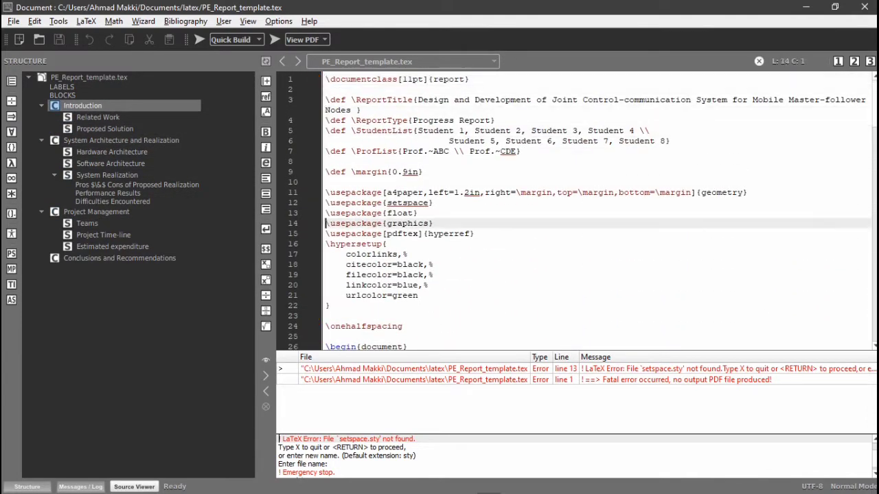
left_click(97, 117)
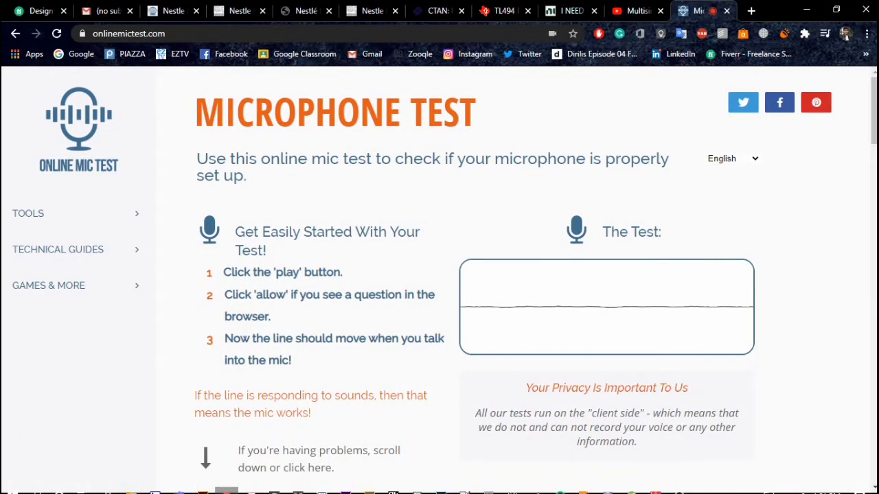
Search 'setspace package latex', download the zip from CTAN and view the archive's setspace folder.
left_click(750, 11)
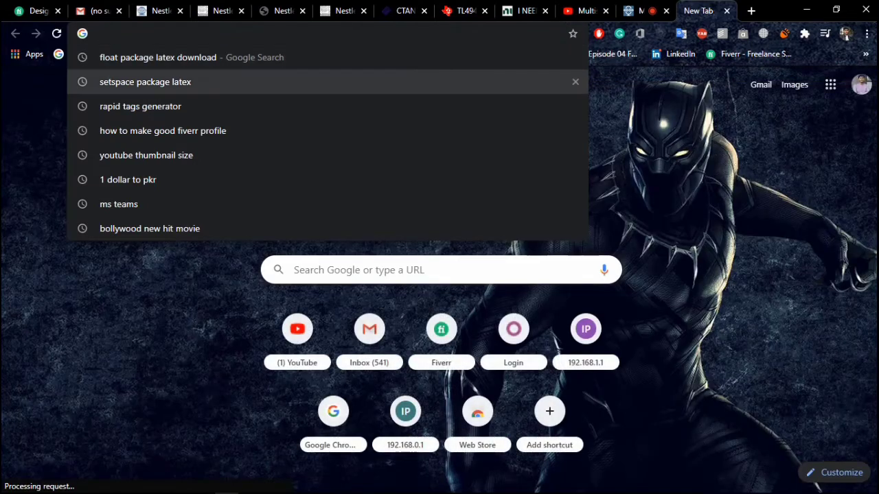
left_click(145, 82)
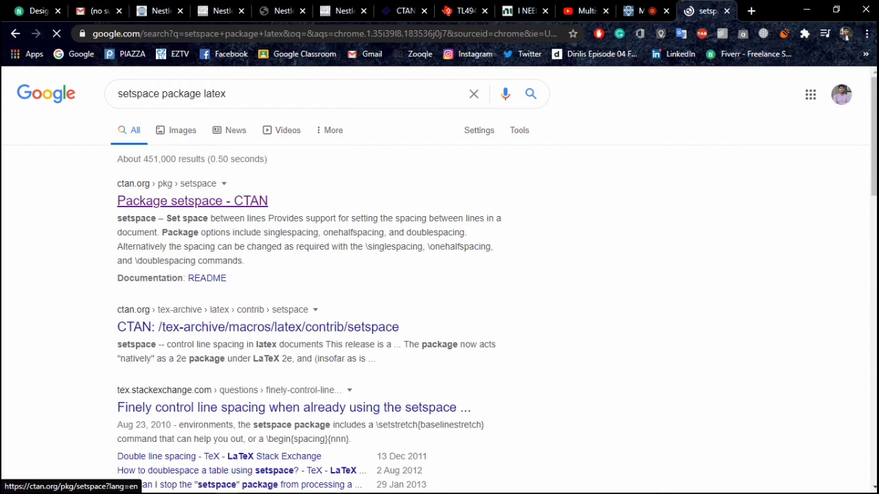
left_click(192, 200)
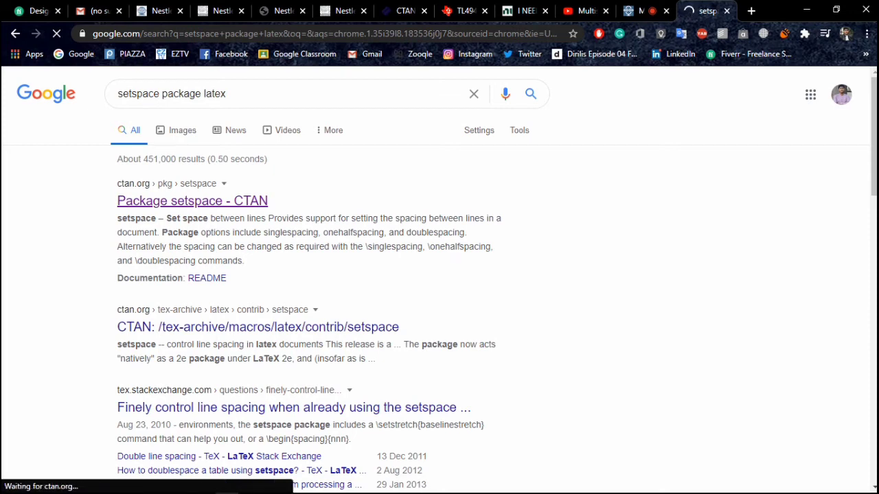
left_click(192, 200)
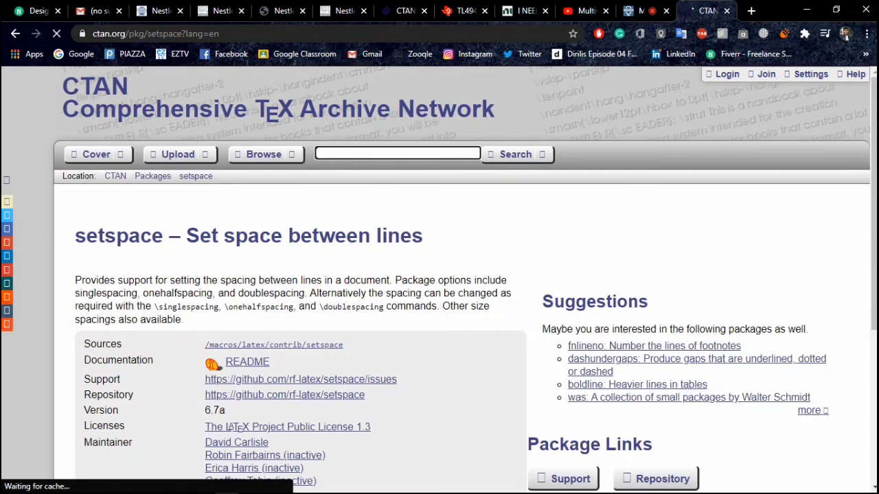
scroll("down", 3)
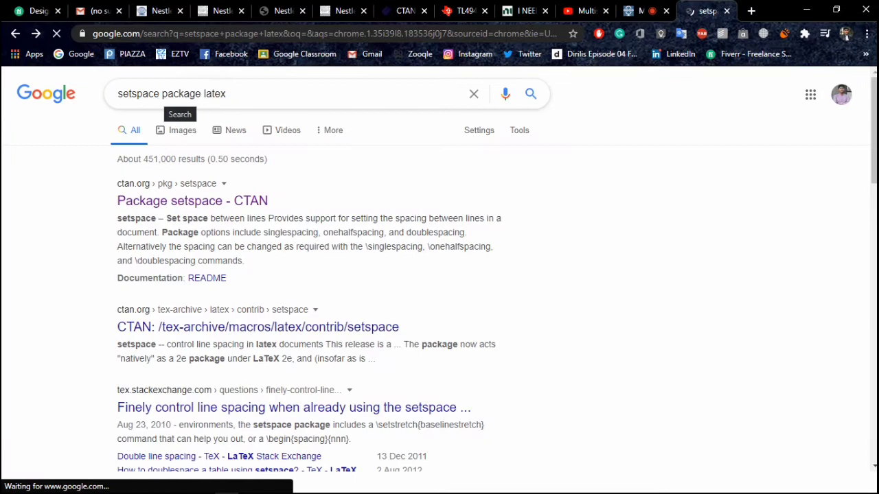
double_click(137, 94)
type("fl")
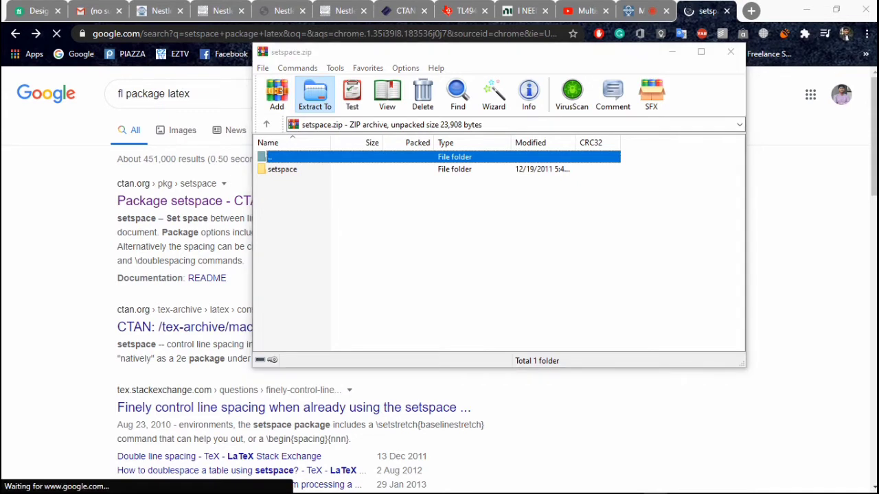
Extract the setspace archive into Downloads\setspace.
left_click(314, 94)
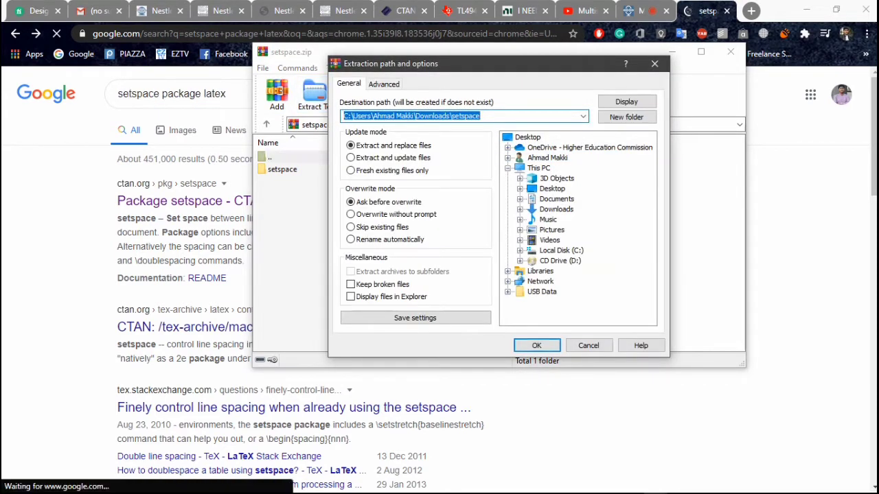
left_click(536, 346)
type("floa")
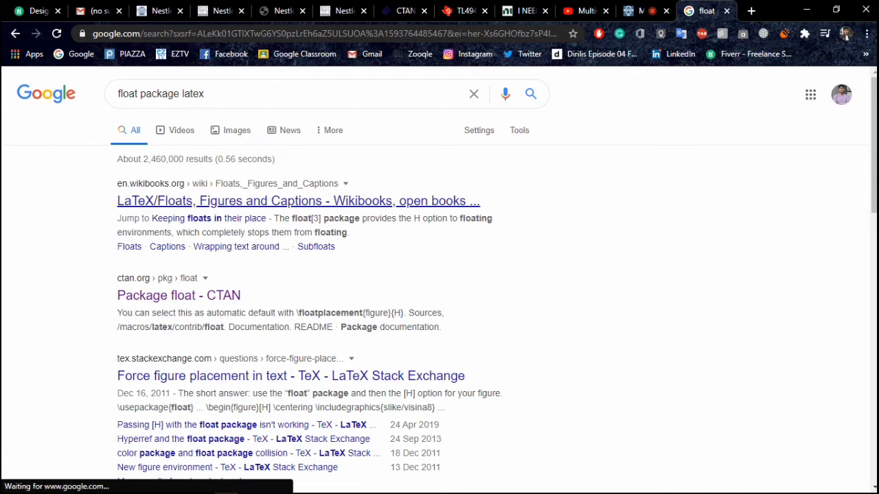
Look up the float package, reach its CTAN page and download the package zip.
left_click(297, 201)
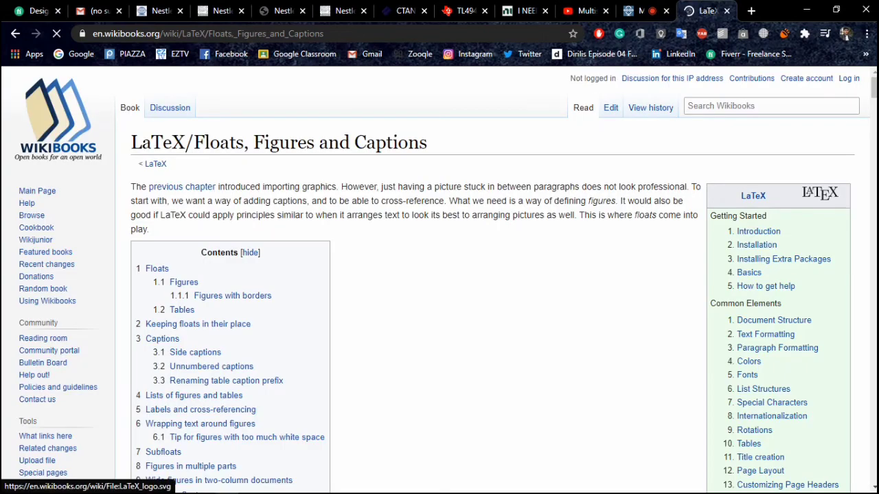
scroll("down", 3)
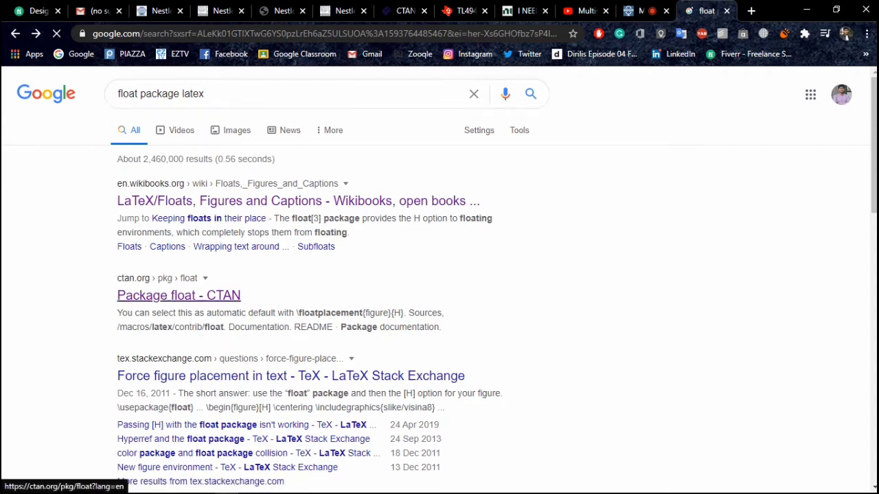
left_click(179, 295)
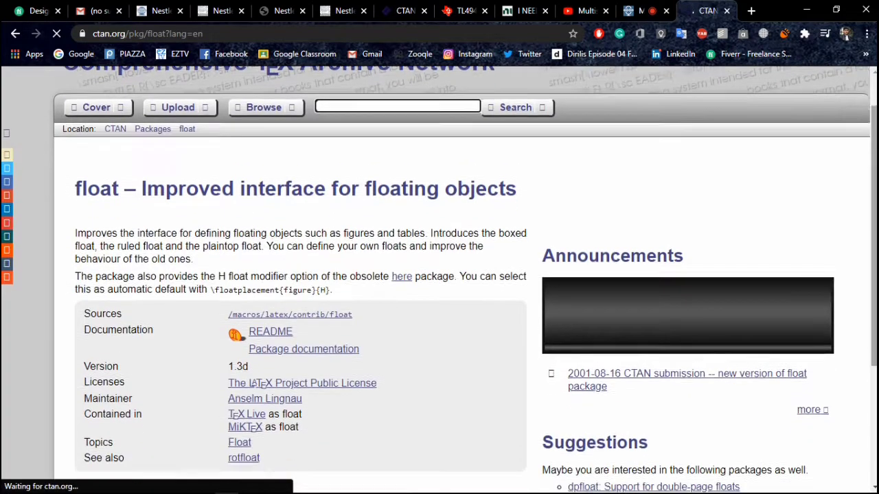
scroll("down", 3)
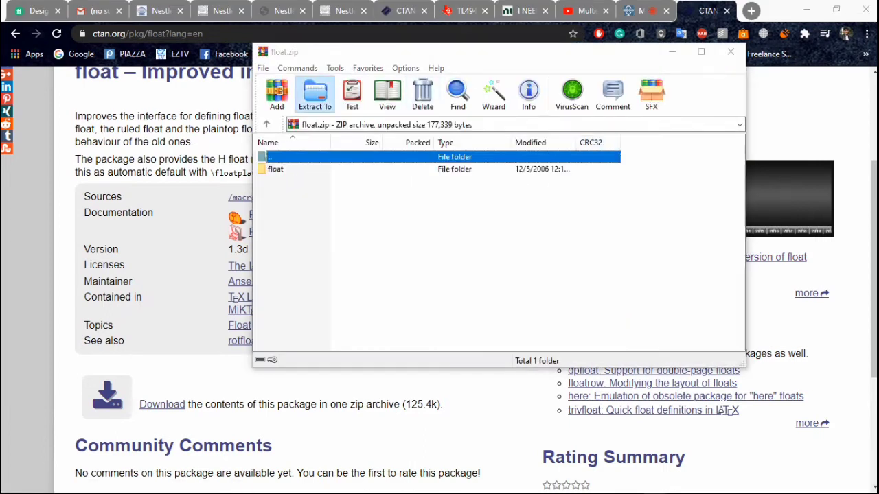
Extract the float archive into Downloads\float and close WinRAR.
left_click(313, 93)
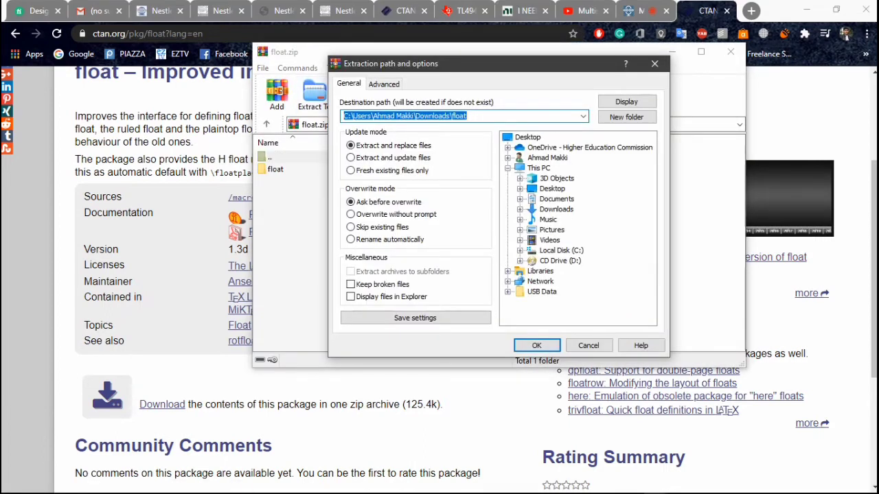
left_click(535, 347)
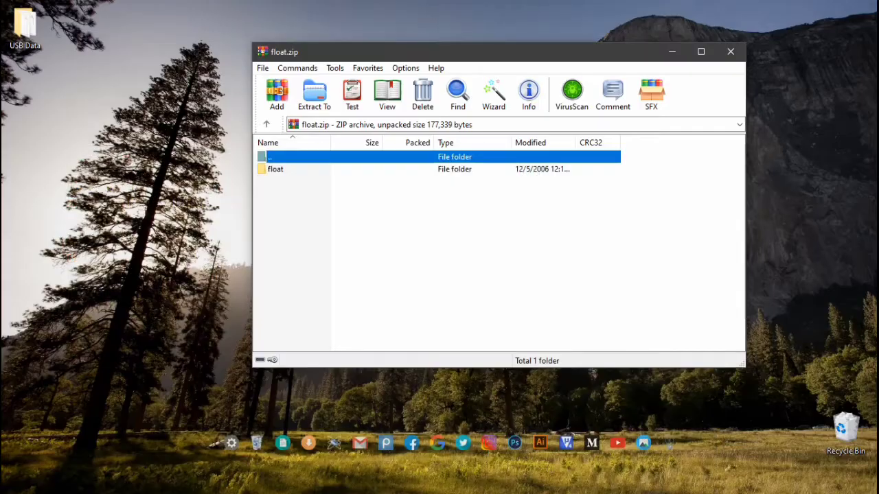
left_click(730, 52)
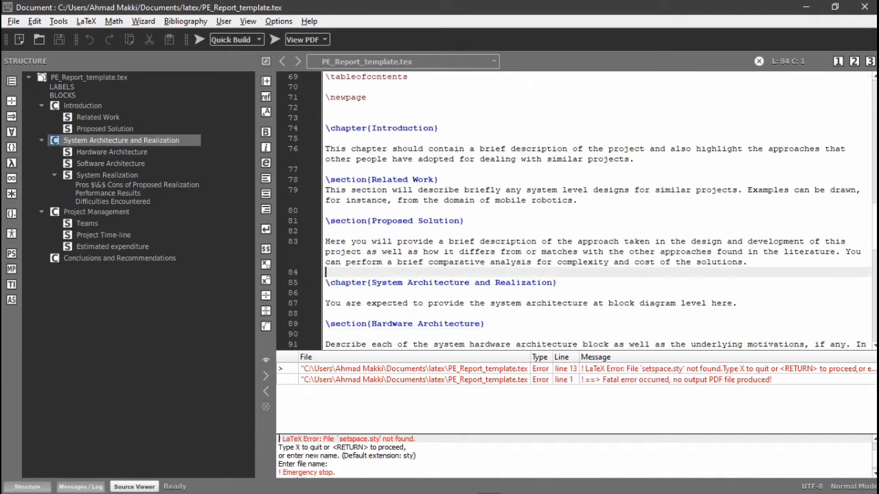
left_click(82, 105)
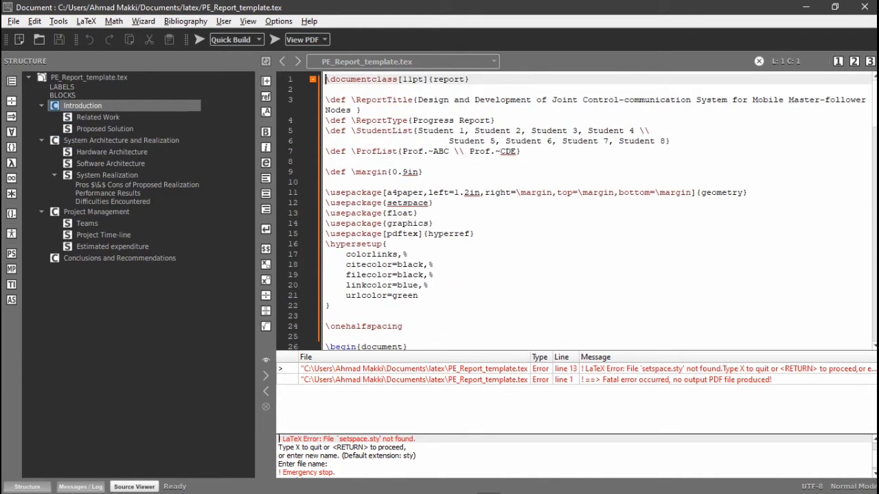
scroll("down", 3)
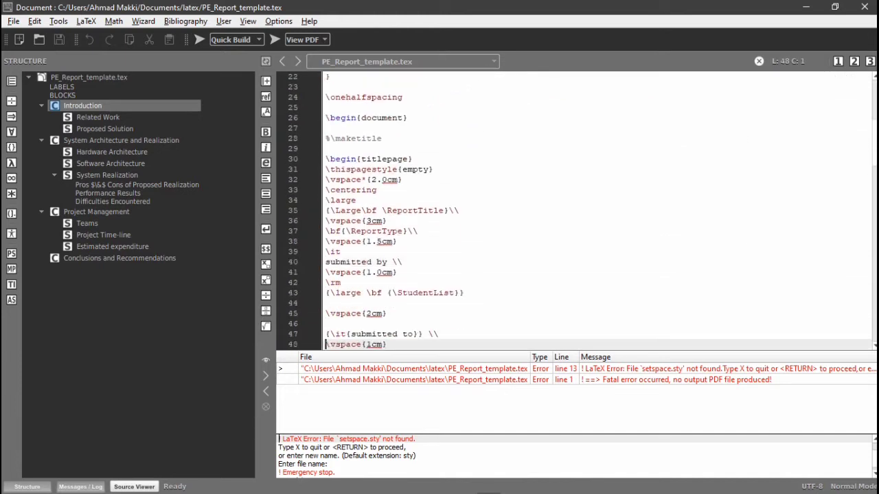
scroll("down", 3)
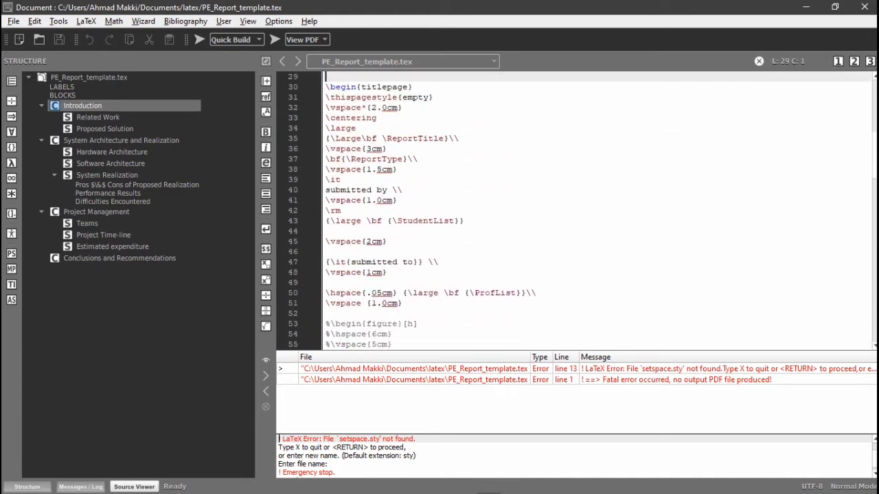
left_click(97, 117)
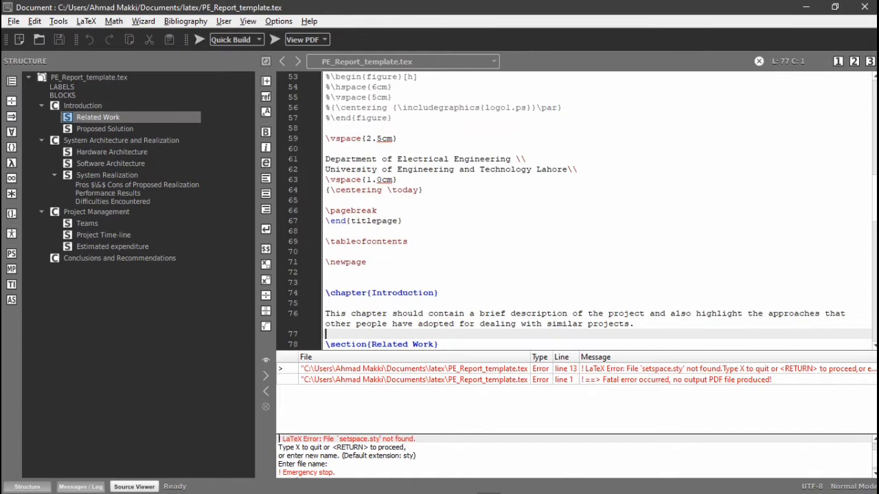
left_click(83, 105)
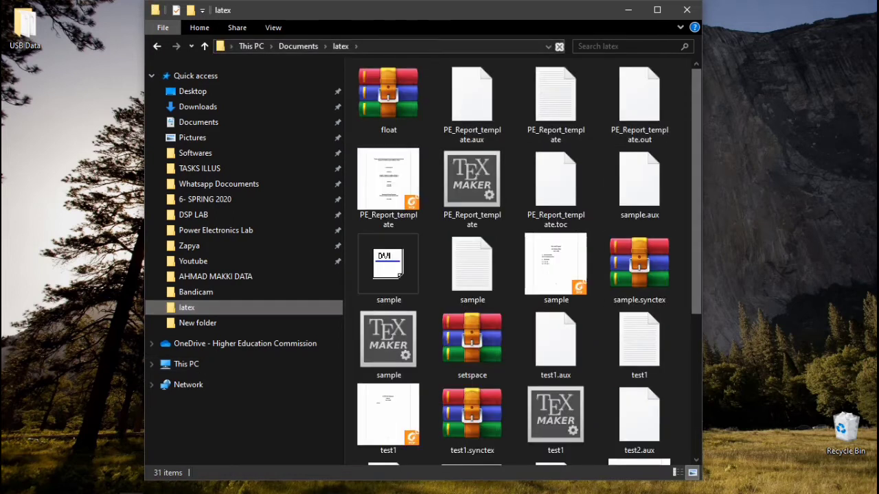
Reach the extracted float package files in Downloads\float\float.
left_click(473, 96)
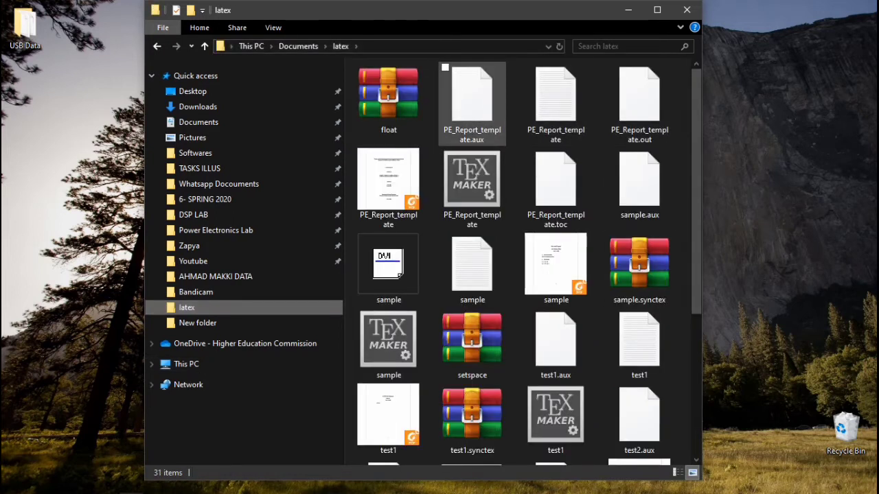
left_click(473, 179)
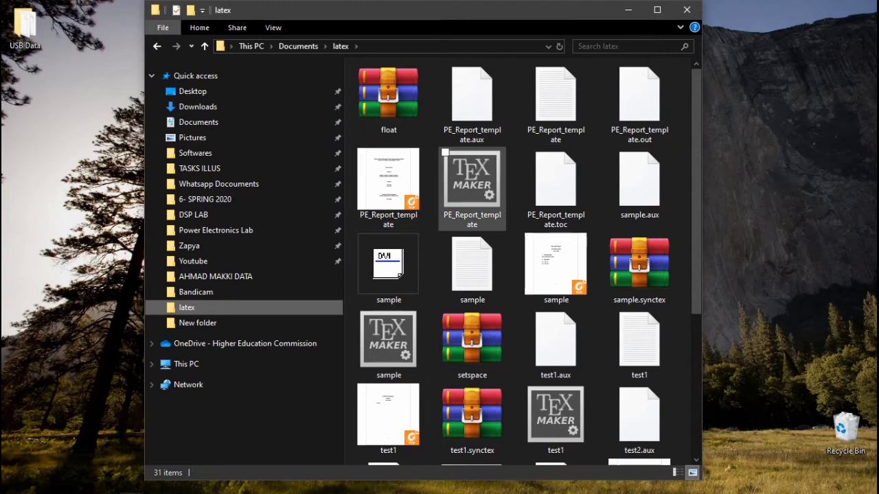
mouse_move(473, 177)
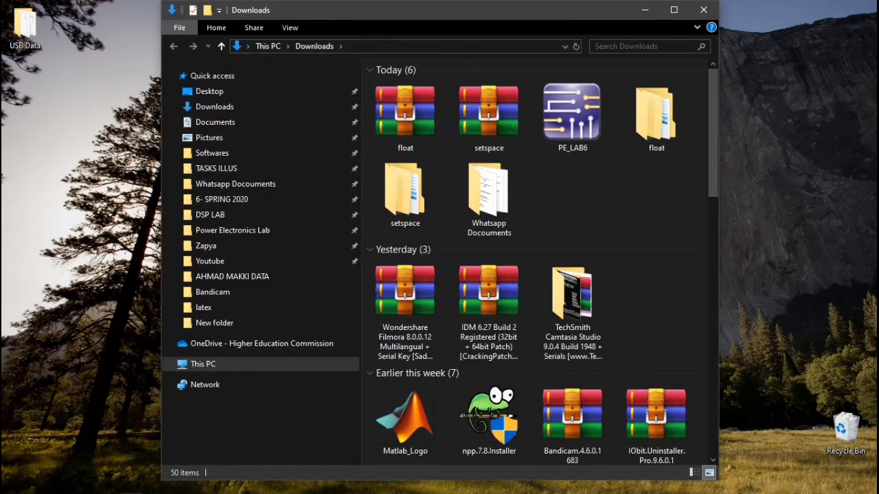
left_click(656, 112)
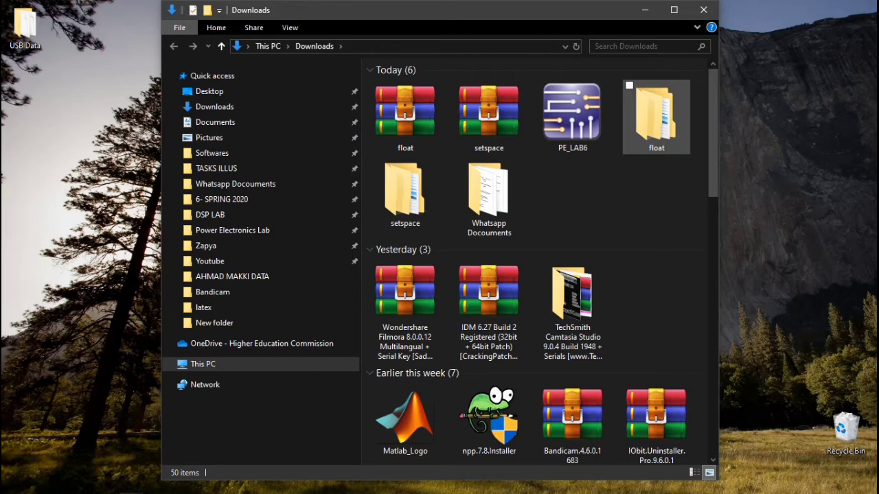
double_click(656, 110)
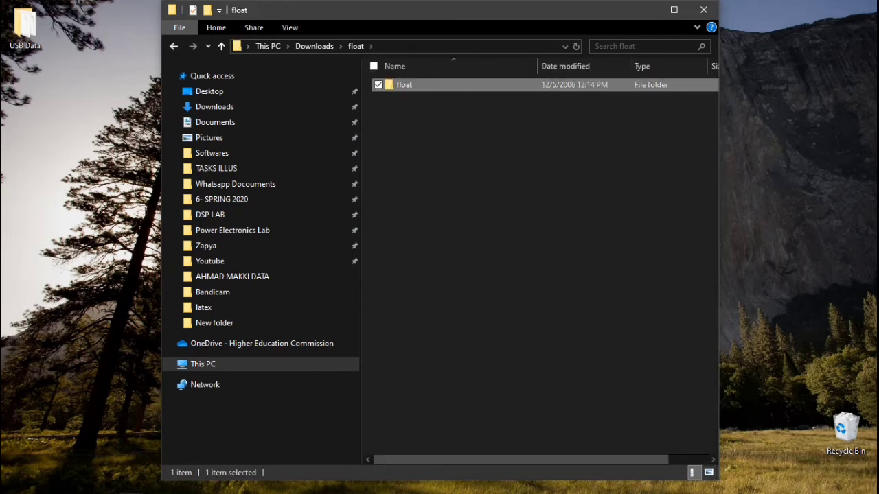
double_click(404, 85)
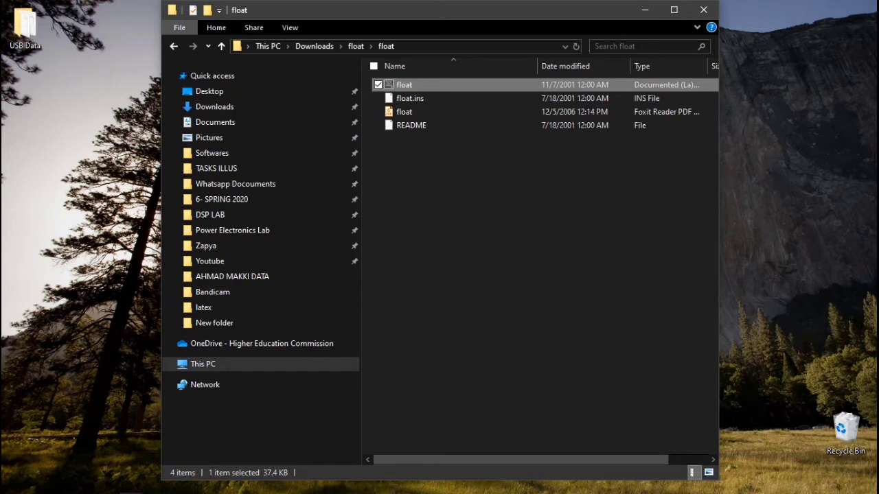
mouse_move(404, 85)
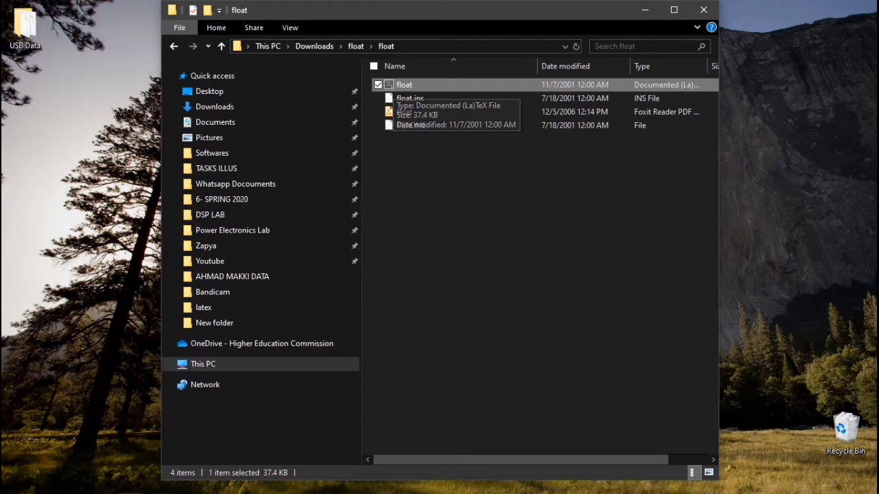
mouse_move(206, 244)
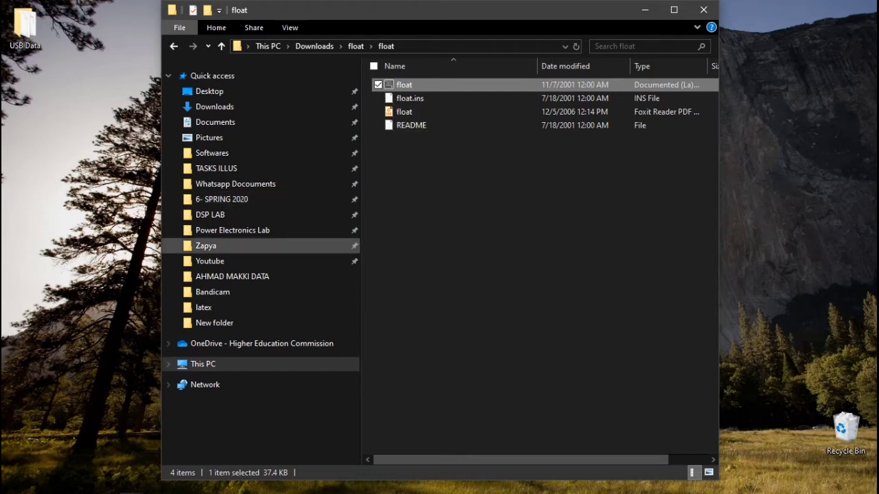
Bring the float and setspace package files into the Documents\latex folder.
left_click(203, 308)
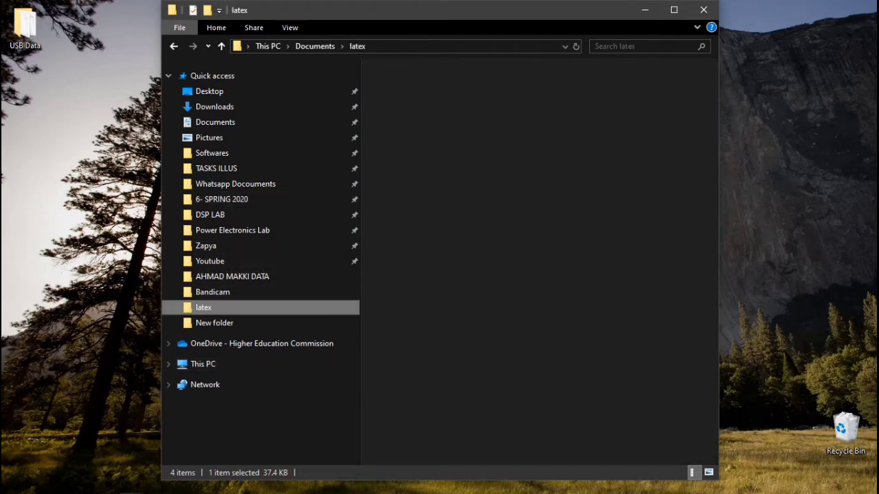
double_click(203, 308)
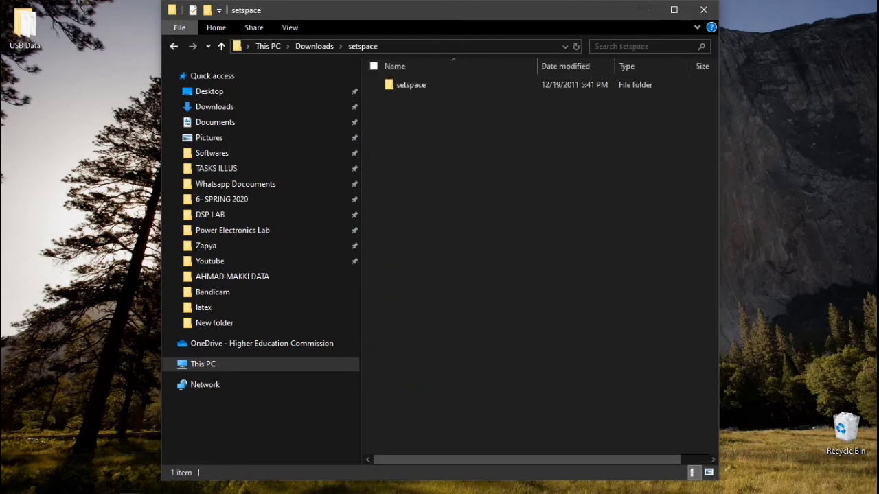
double_click(412, 85)
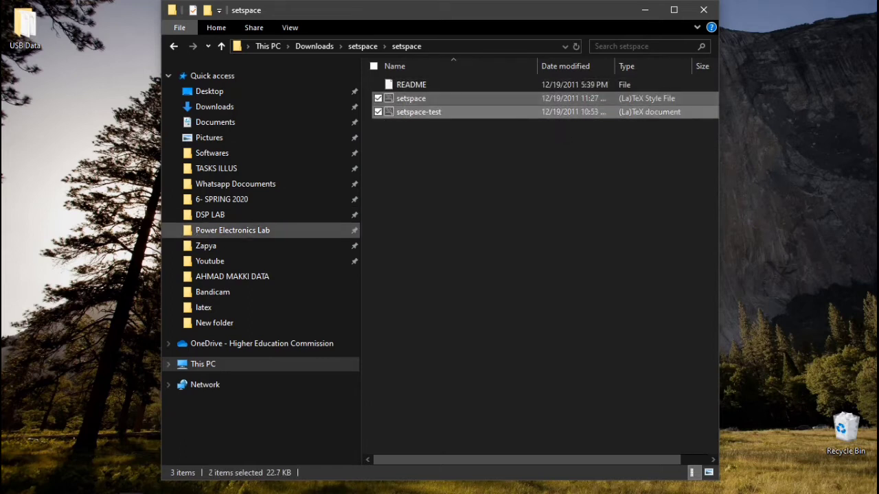
left_click(203, 308)
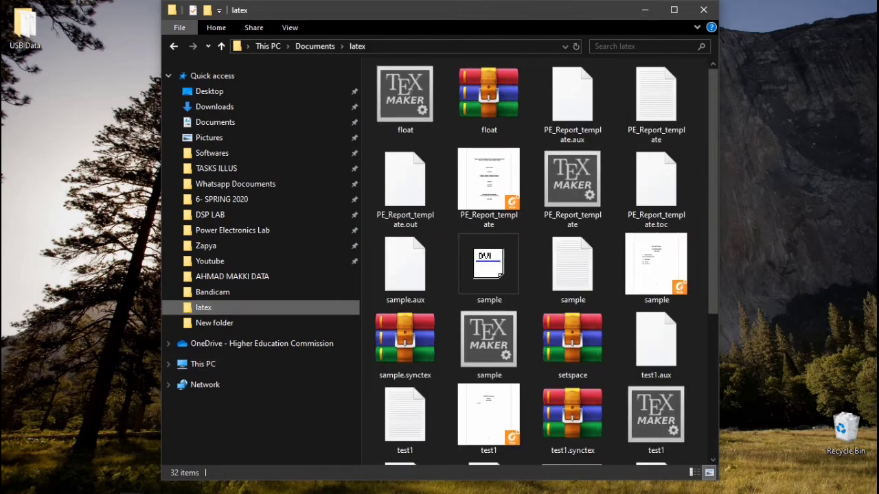
Build PE_Report_template.tex and review the PDF's title page and table of contents.
left_click(203, 308)
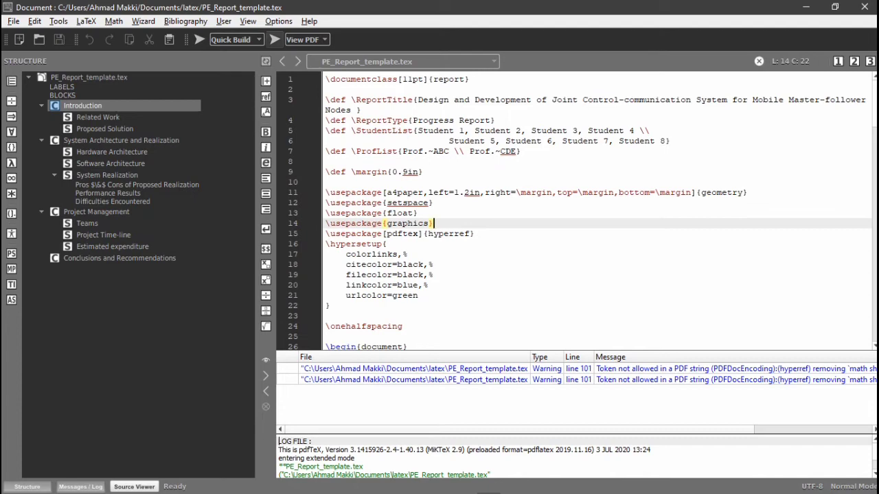
left_click(302, 39)
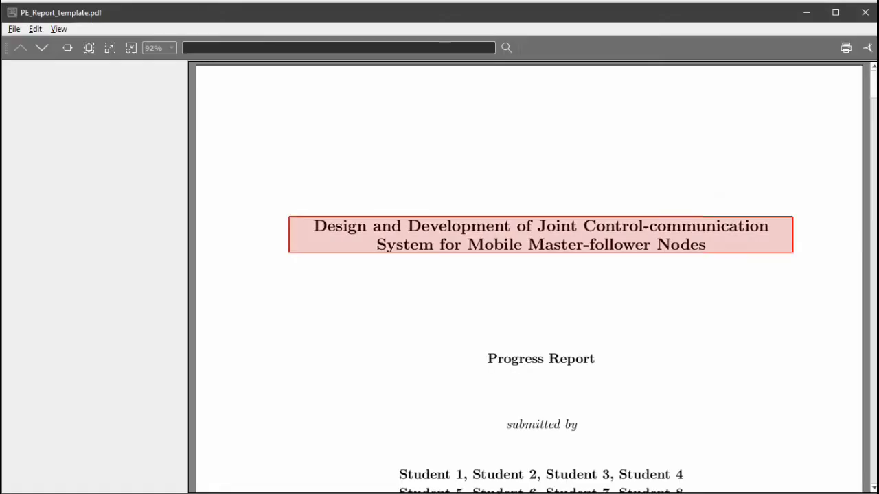
scroll("down", 3)
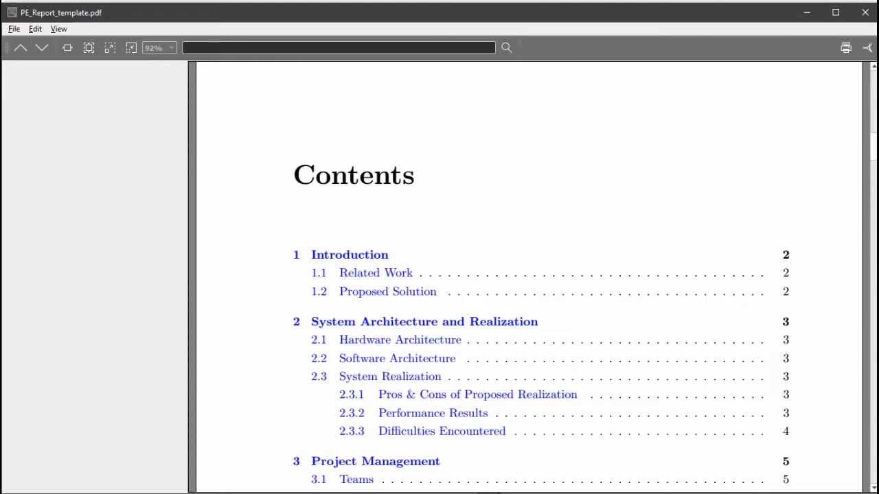
scroll("down", 3)
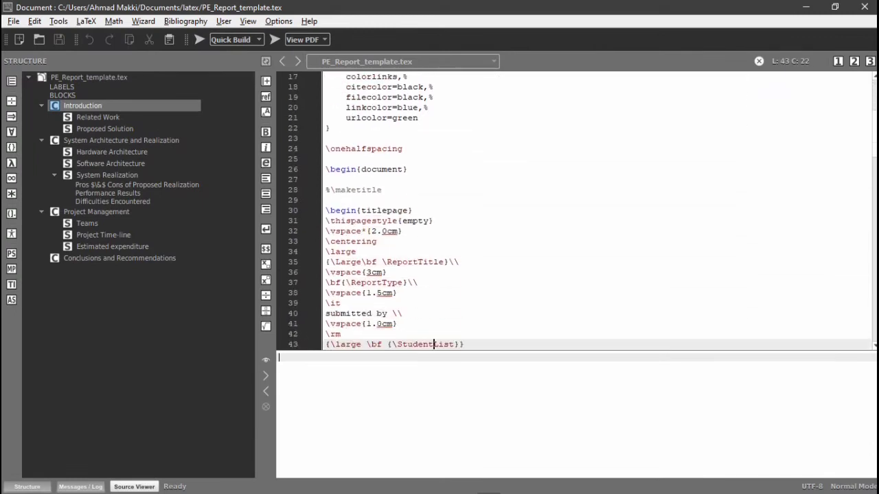
scroll("down", 3)
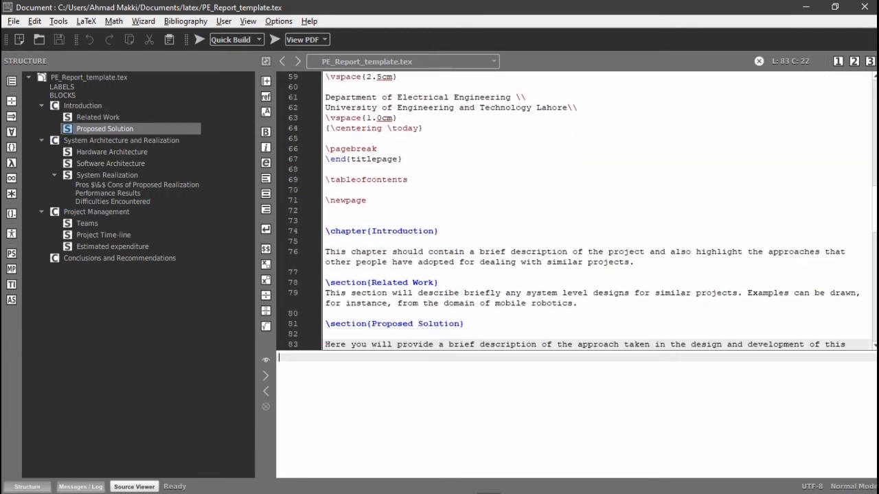
left_click_drag(404, 251, 497, 261)
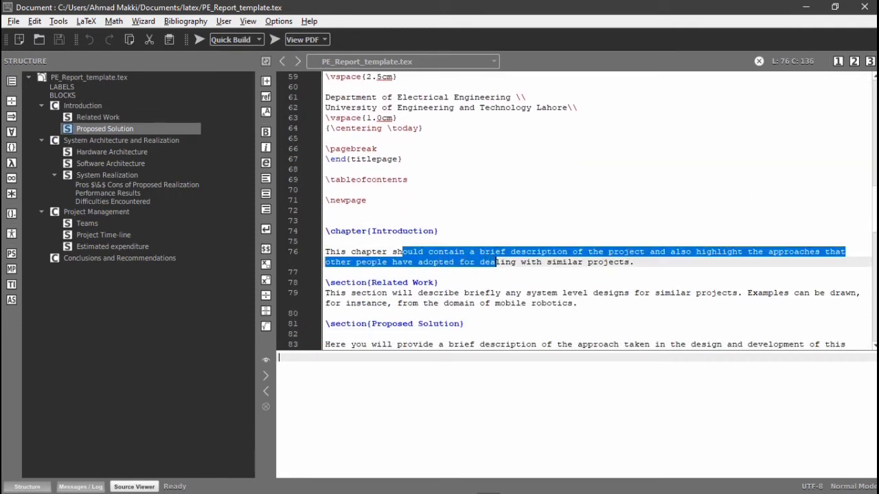
left_click(382, 293)
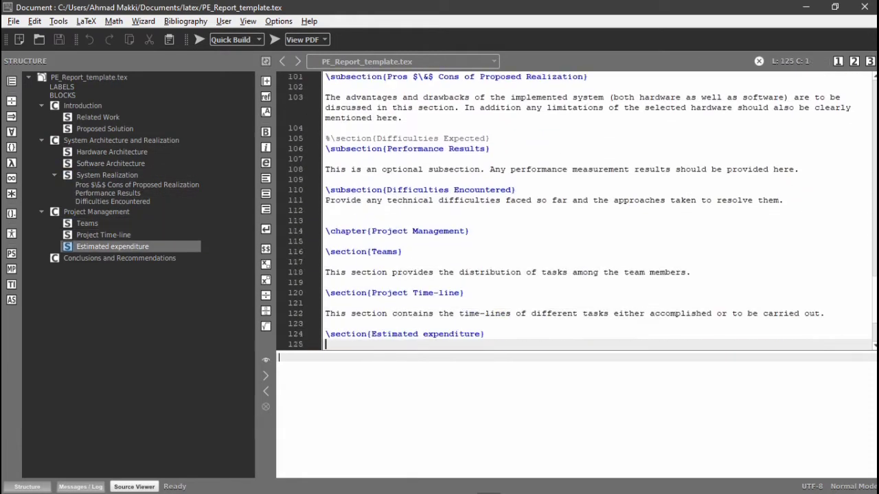
left_click(112, 151)
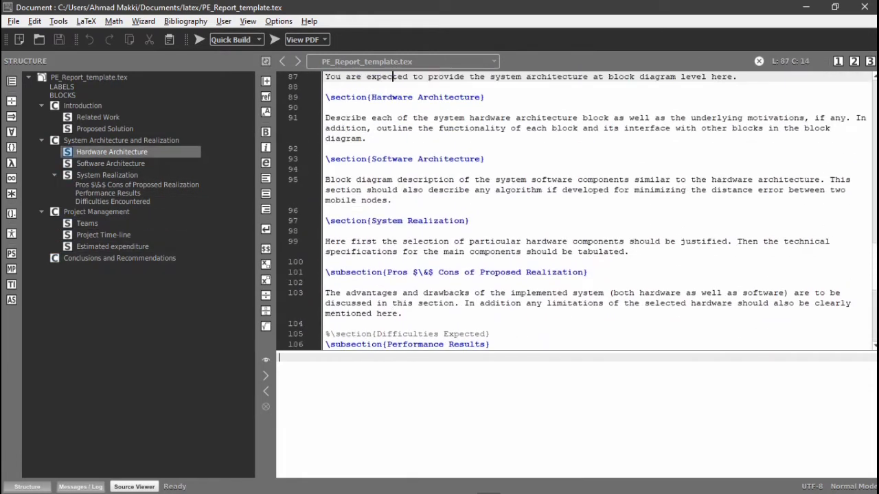
left_click(82, 104)
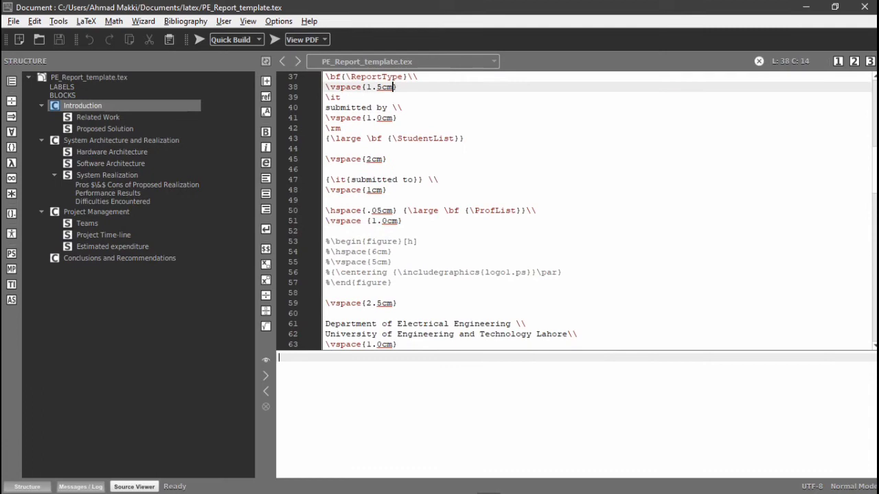
left_click(121, 140)
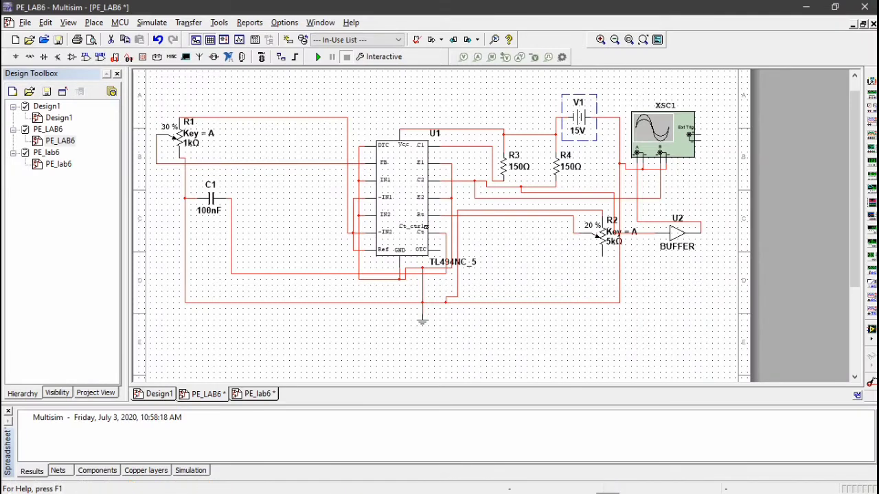
mouse_move(440, 486)
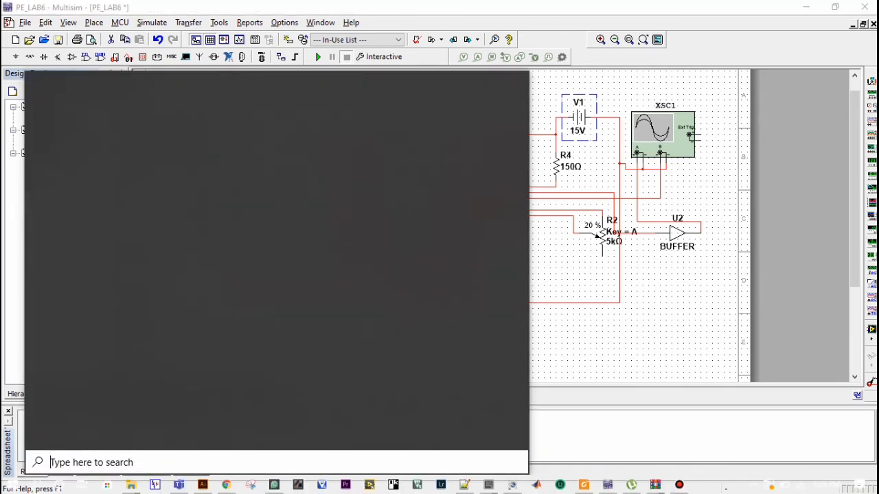
Launch Snipping Tool via Start search and capture the PE_LAB6 circuit region.
type("snipp")
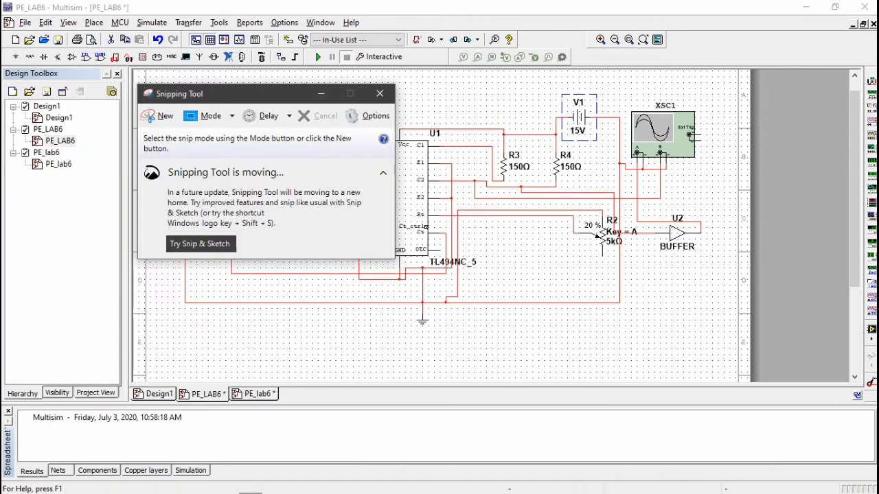
left_click(158, 115)
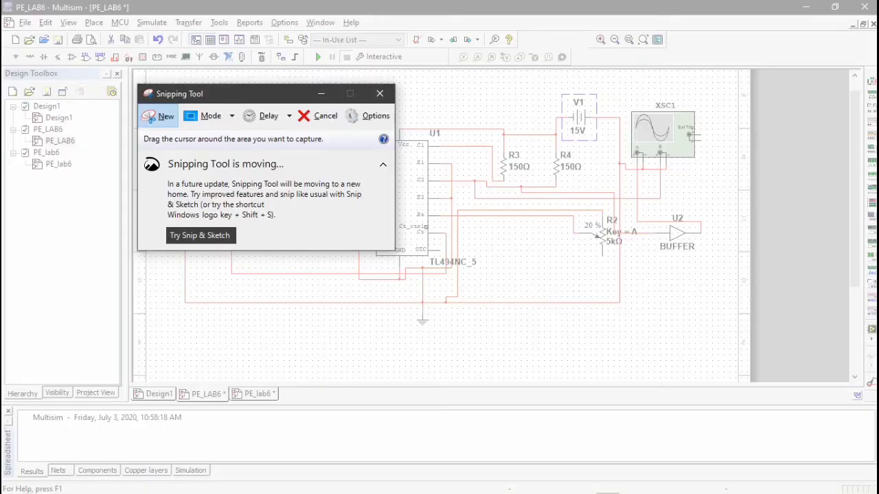
left_click(325, 115)
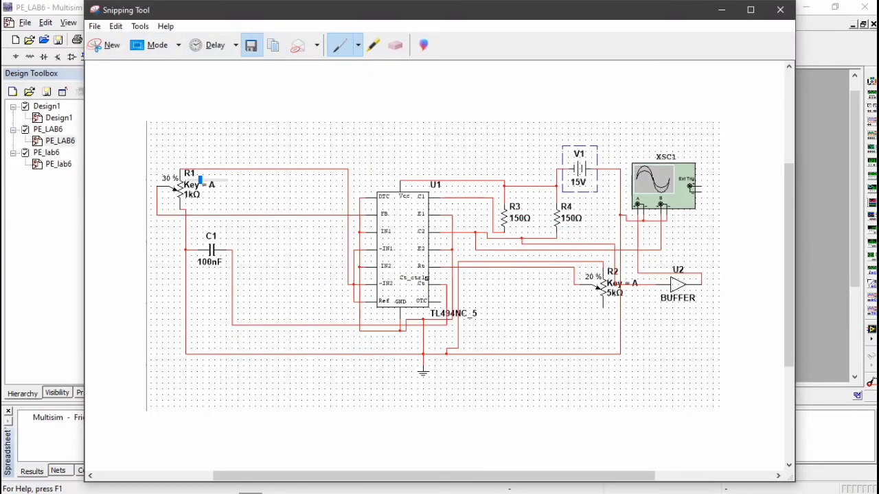
Save the capture as a PNG image in Documents\latex.
left_click(251, 44)
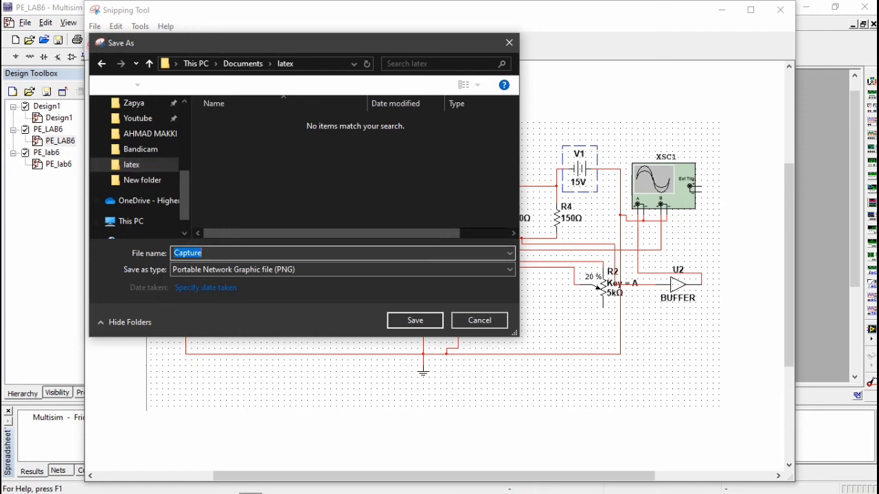
type("project1")
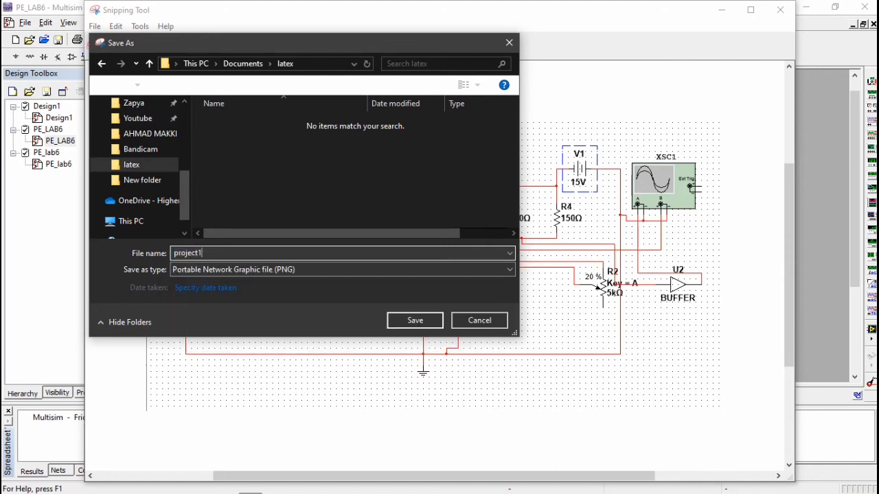
type("23")
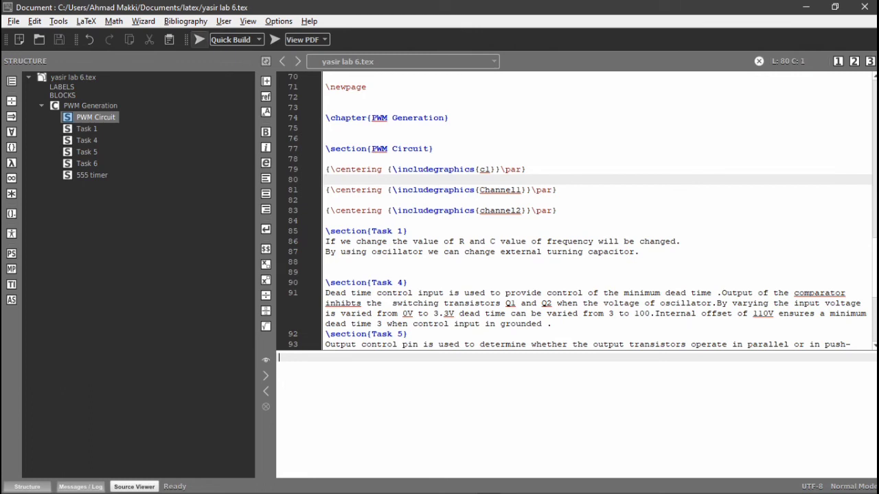
mouse_move(199, 39)
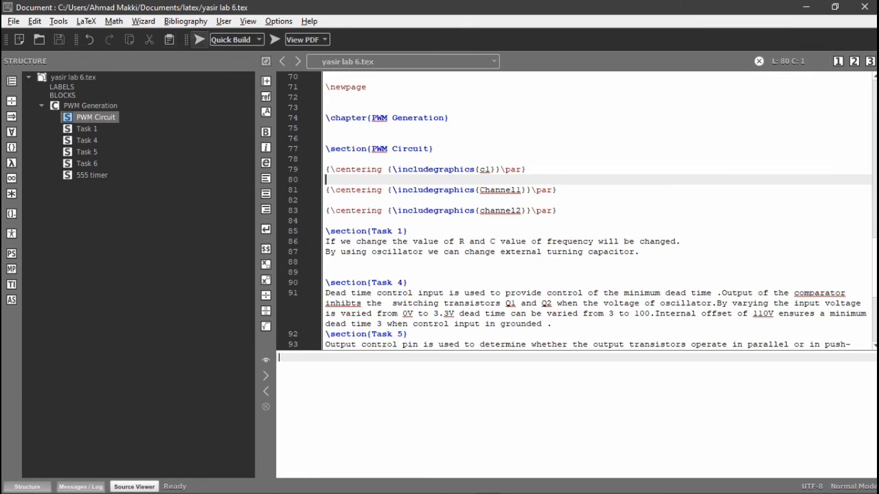
Quick Build the lab 6 report and view the PWM circuit and oscilloscope images in its PDF.
left_click(198, 38)
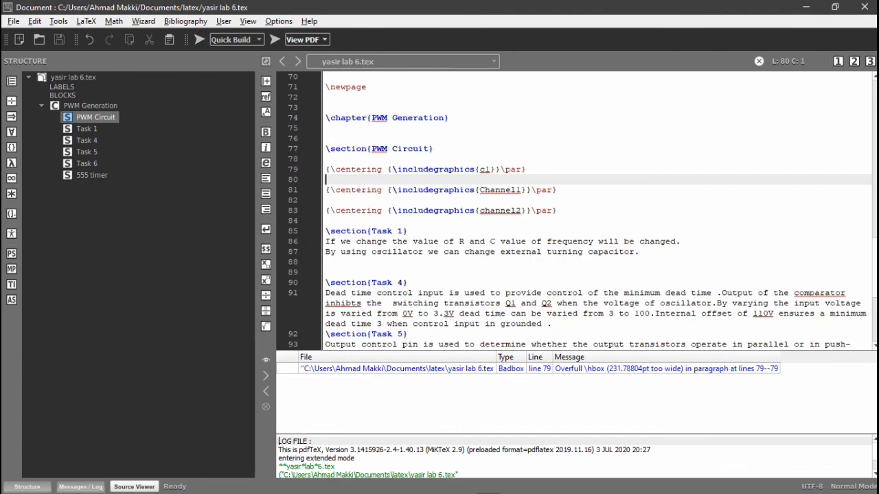
left_click(302, 39)
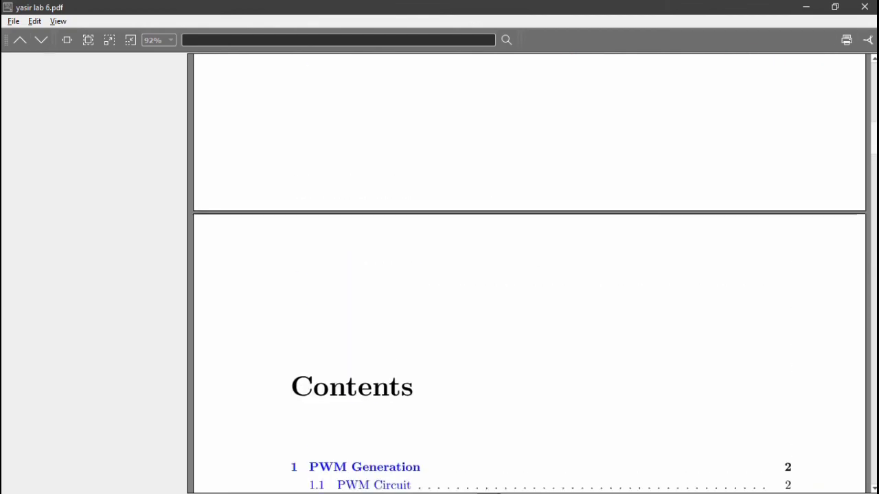
scroll("down", 3)
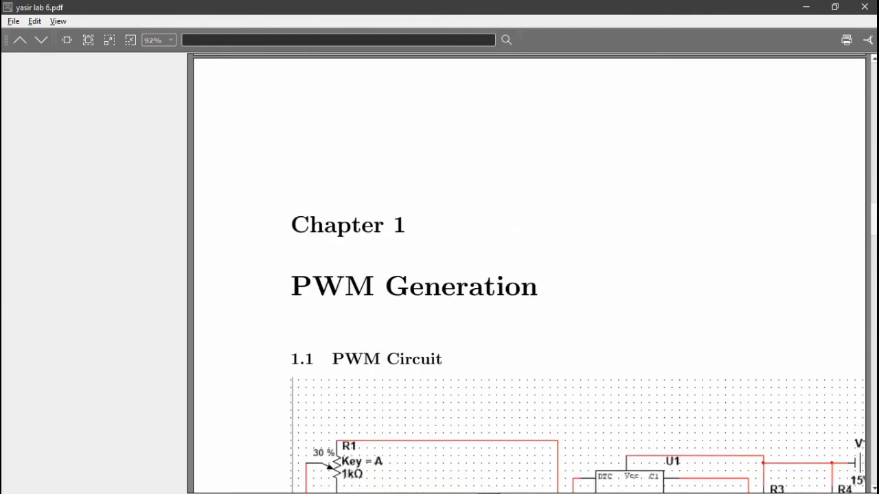
scroll("down", 3)
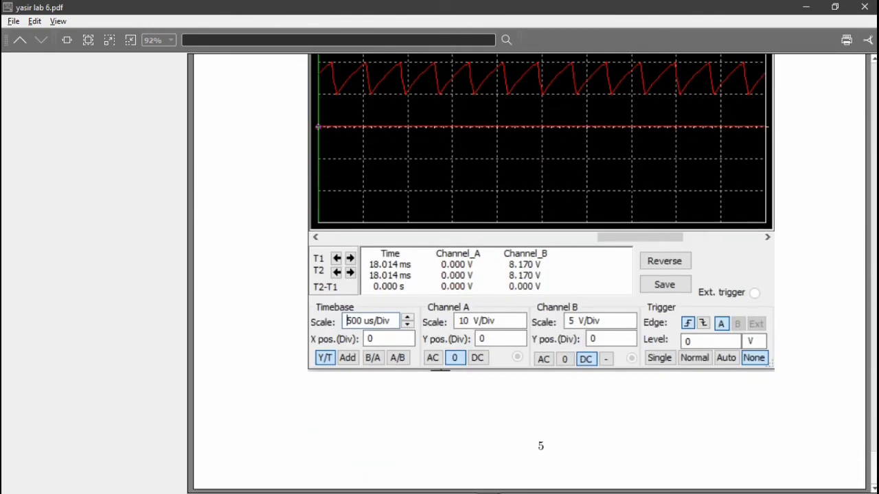